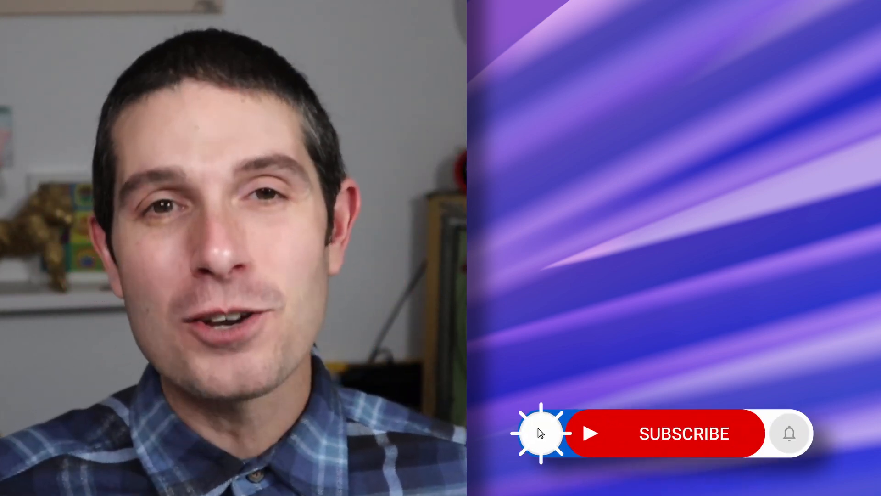
Step: Click Subscribe and then the notification bell in the outro animation
{"action": "left_click", "coordinate": [668, 433]}
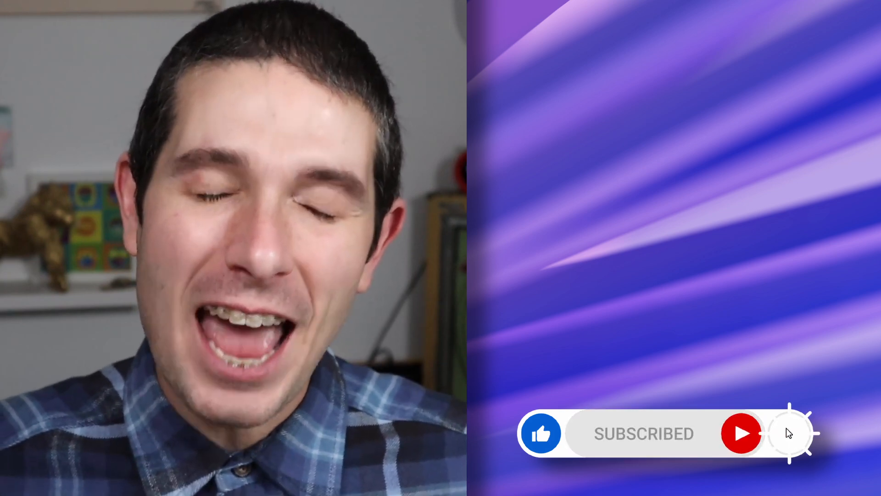
{"action": "left_click", "coordinate": [789, 433]}
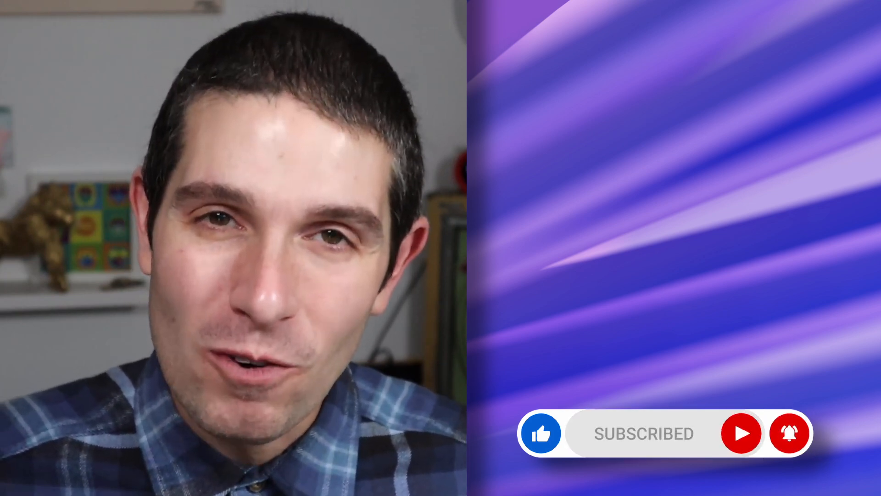